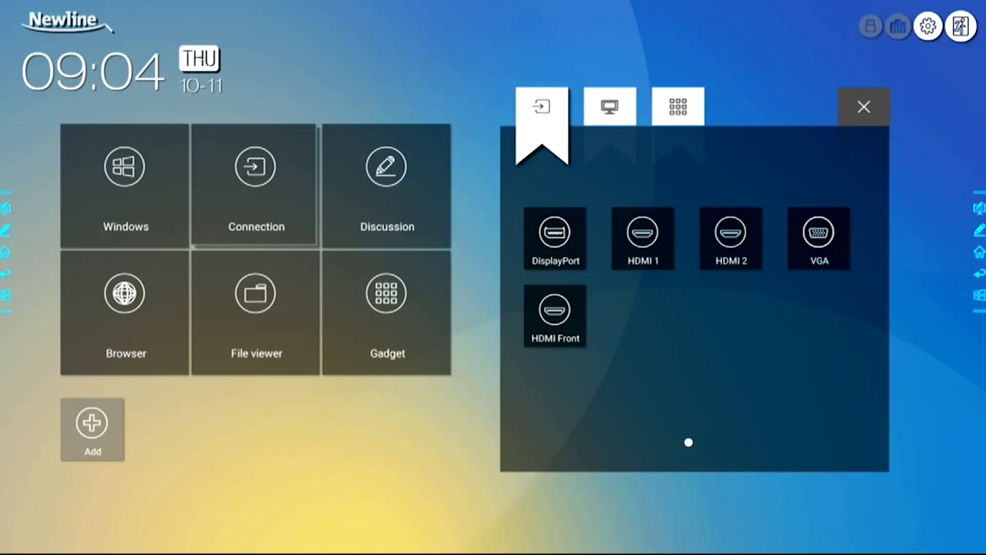
Step: From the Add panel's Apps list, tick OfficeSuite for a home tile and launch it from that tile
left_click(608, 106)
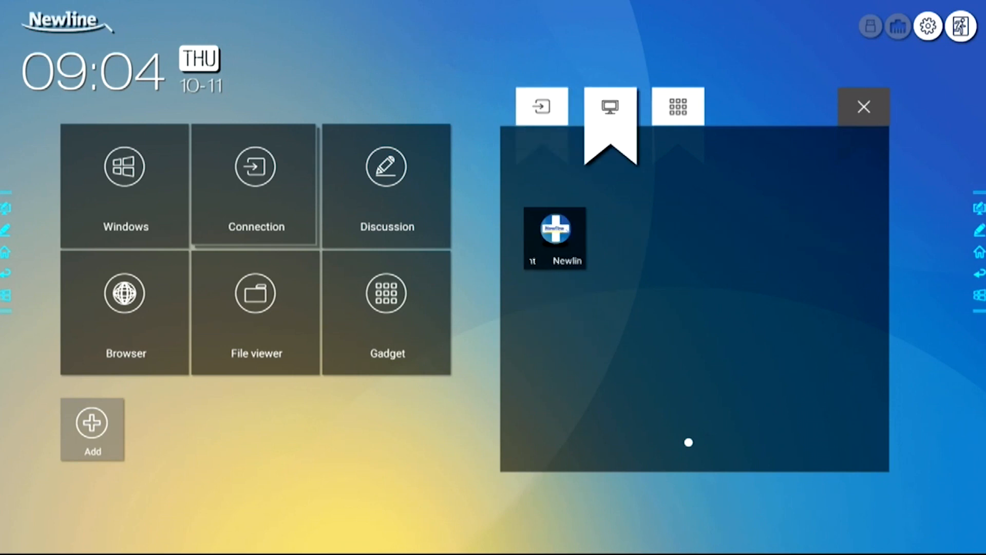
left_click(677, 105)
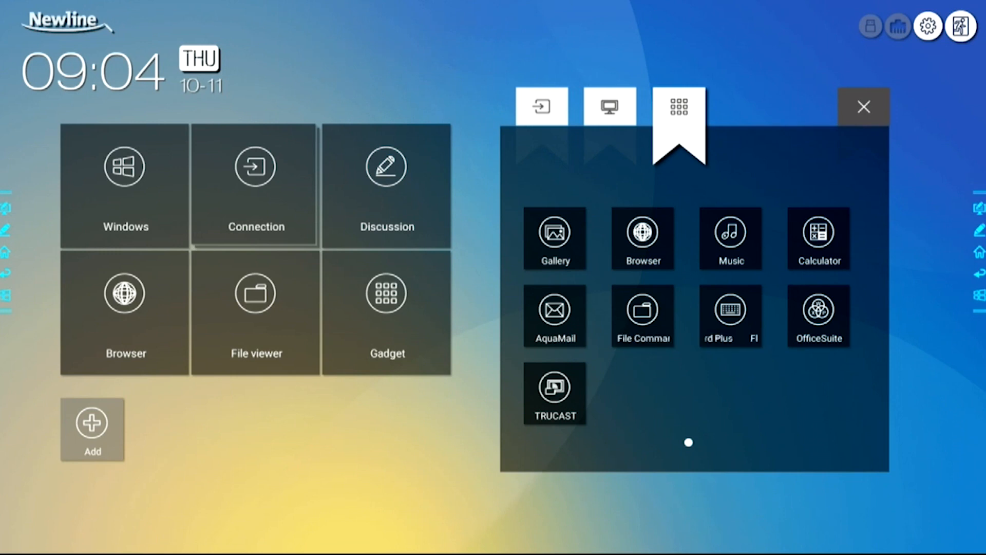
left_click(818, 317)
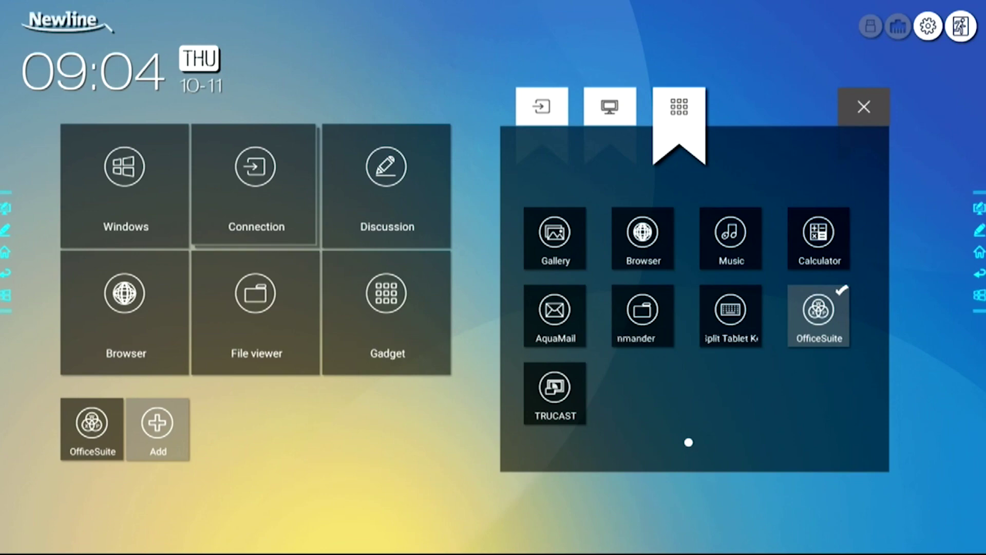
left_click(817, 309)
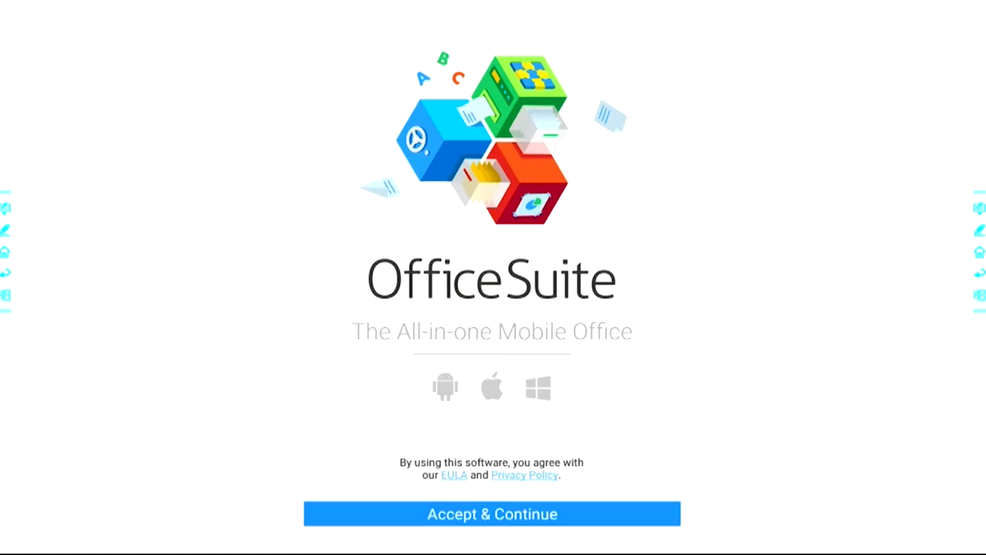